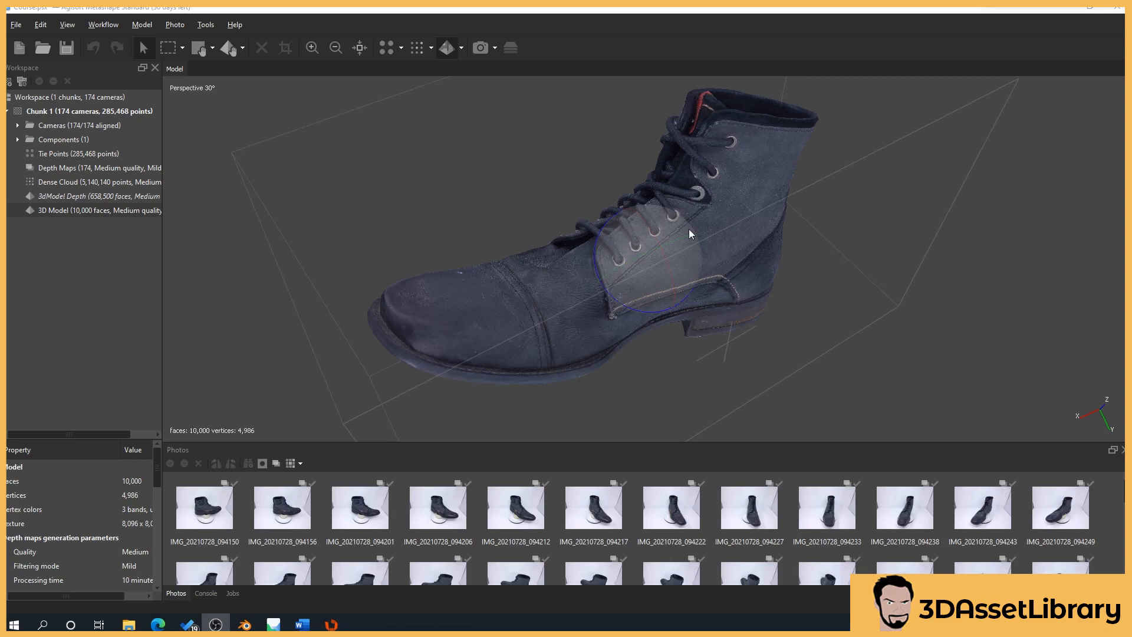
pyautogui.moveTo(643, 249)
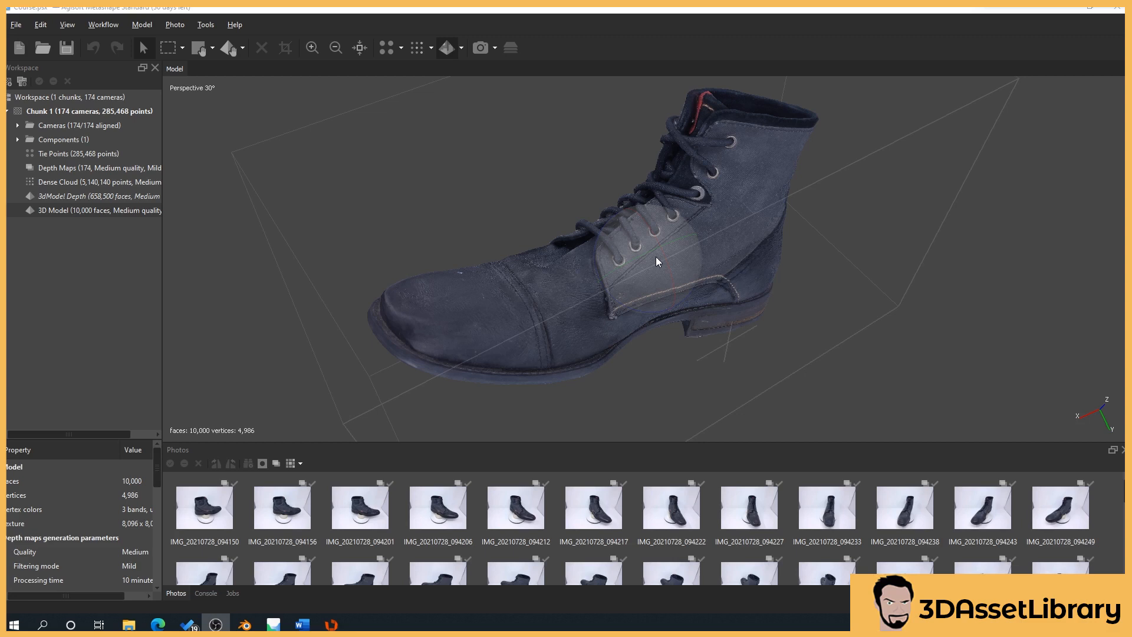
pyautogui.moveTo(696, 195)
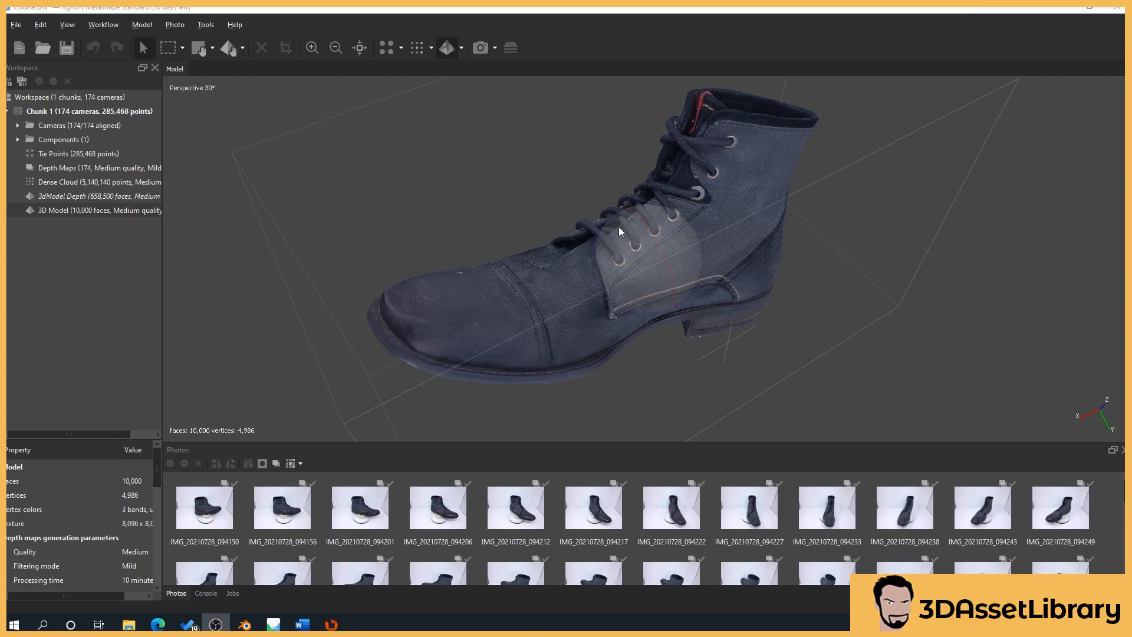
# Orbit the boot model and bring up the texture layout viewer.
pyautogui.moveTo(618, 231); pyautogui.dragTo(641, 258)
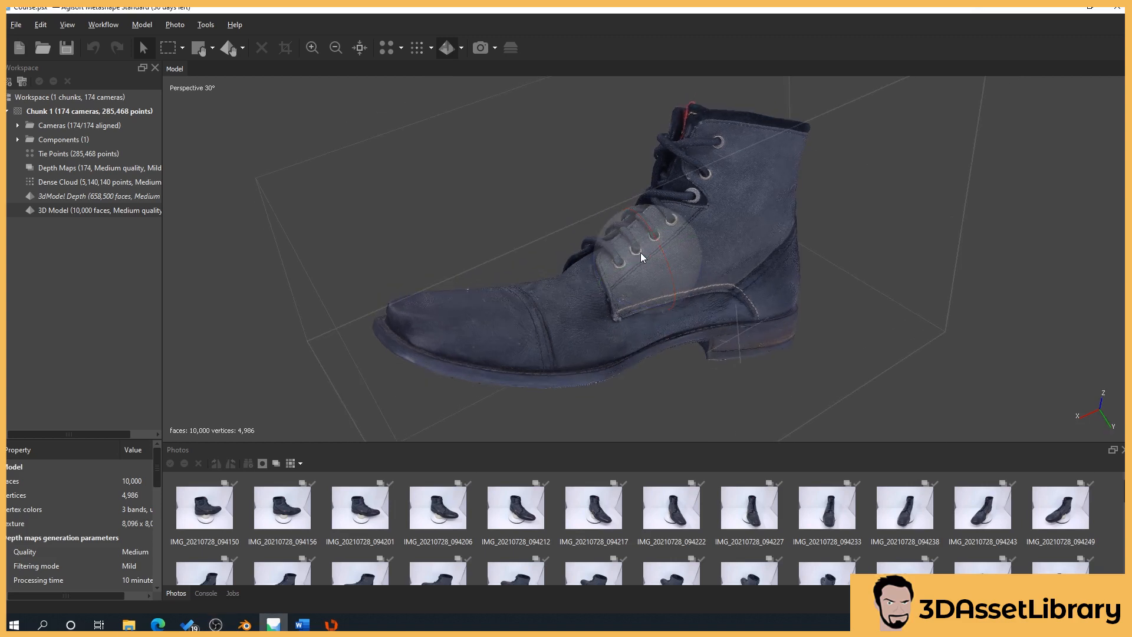
pyautogui.moveTo(641, 257); pyautogui.dragTo(634, 242)
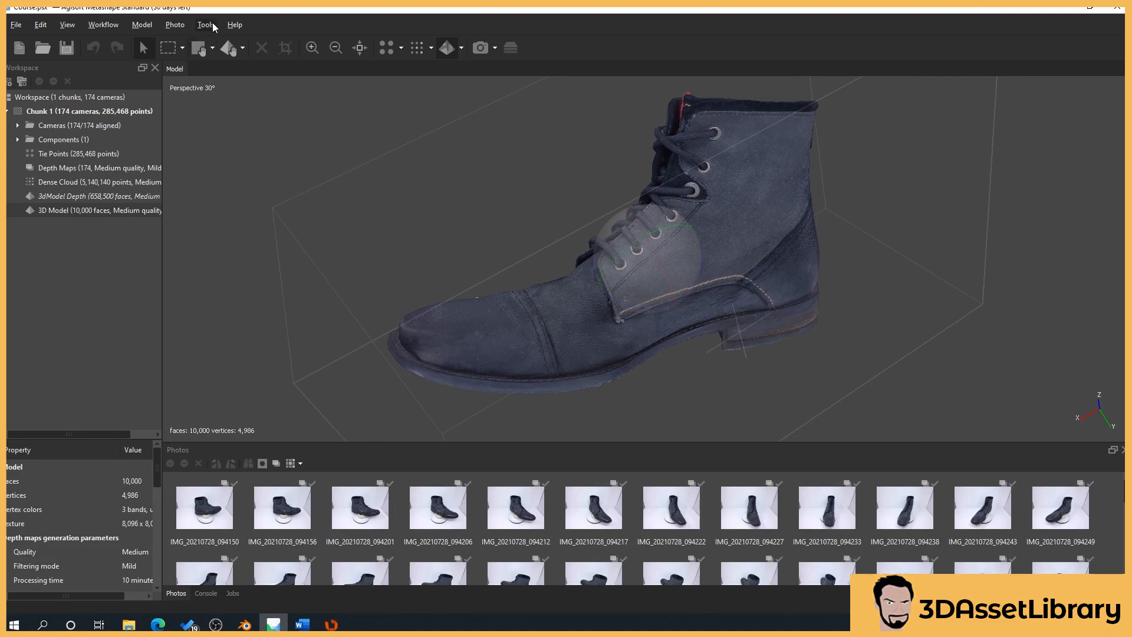
pyautogui.click(205, 24)
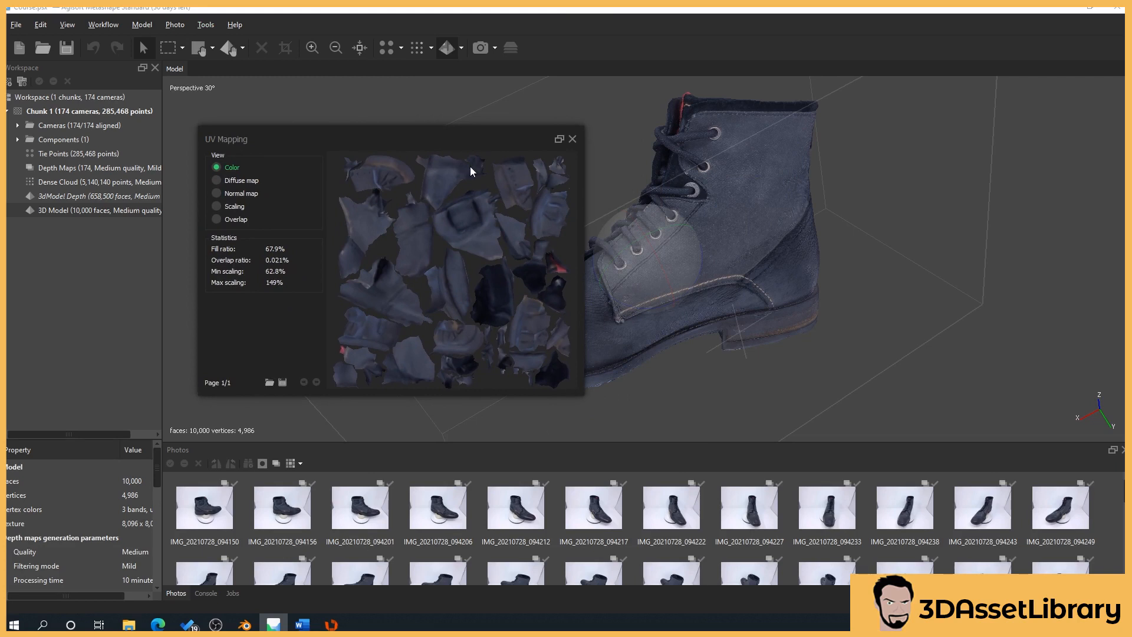
pyautogui.moveTo(375, 296)
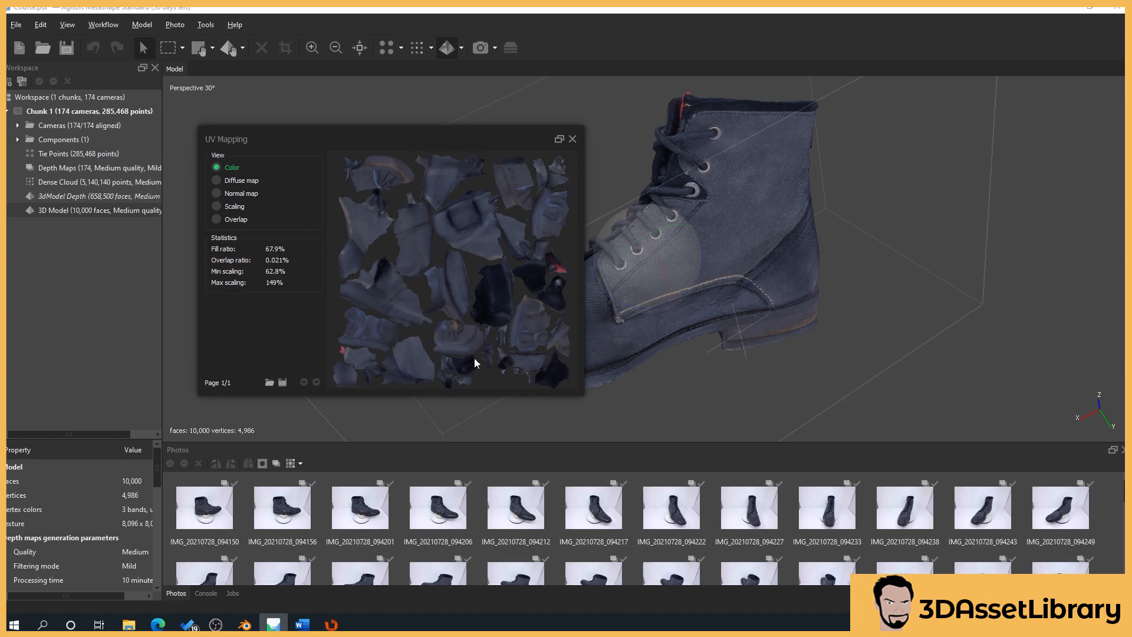
pyautogui.moveTo(530, 120)
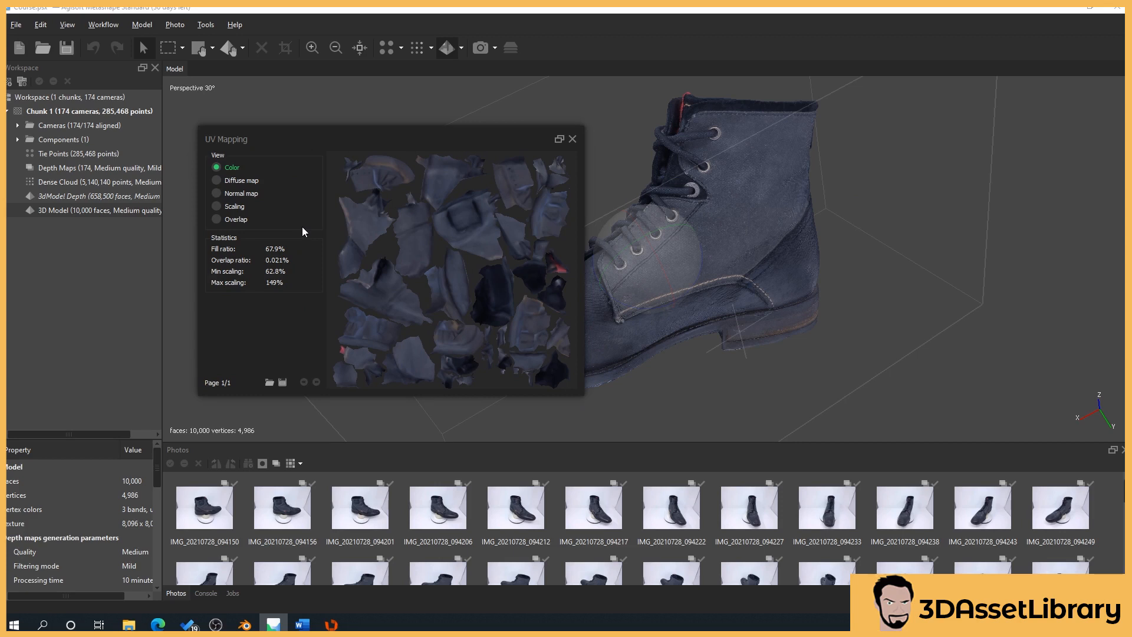
pyautogui.moveTo(446, 263)
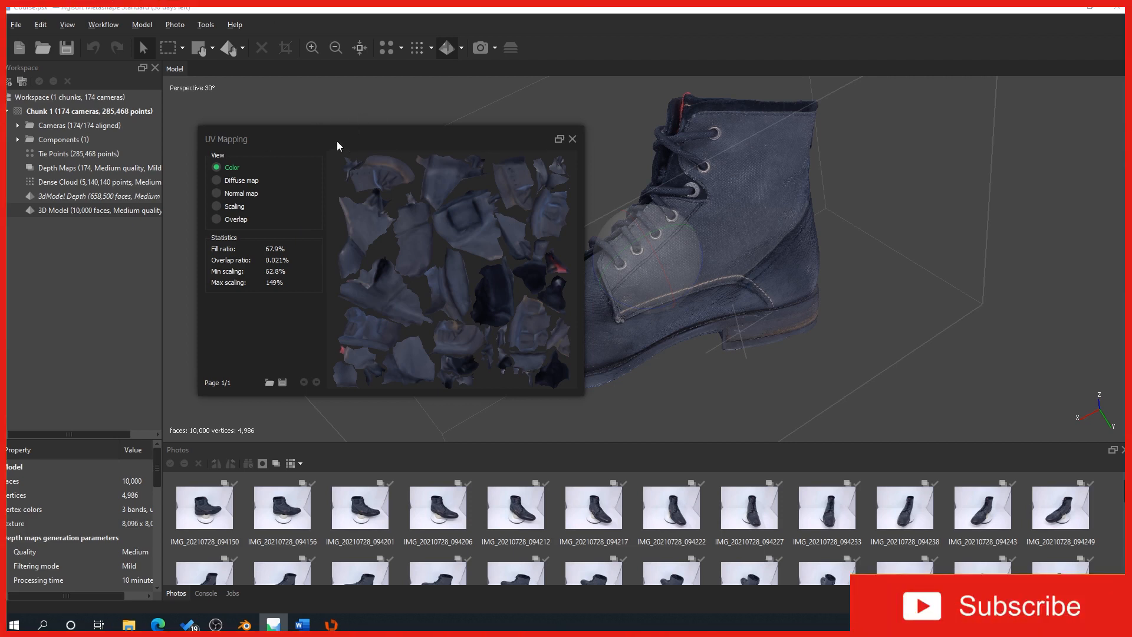
pyautogui.moveTo(375, 209)
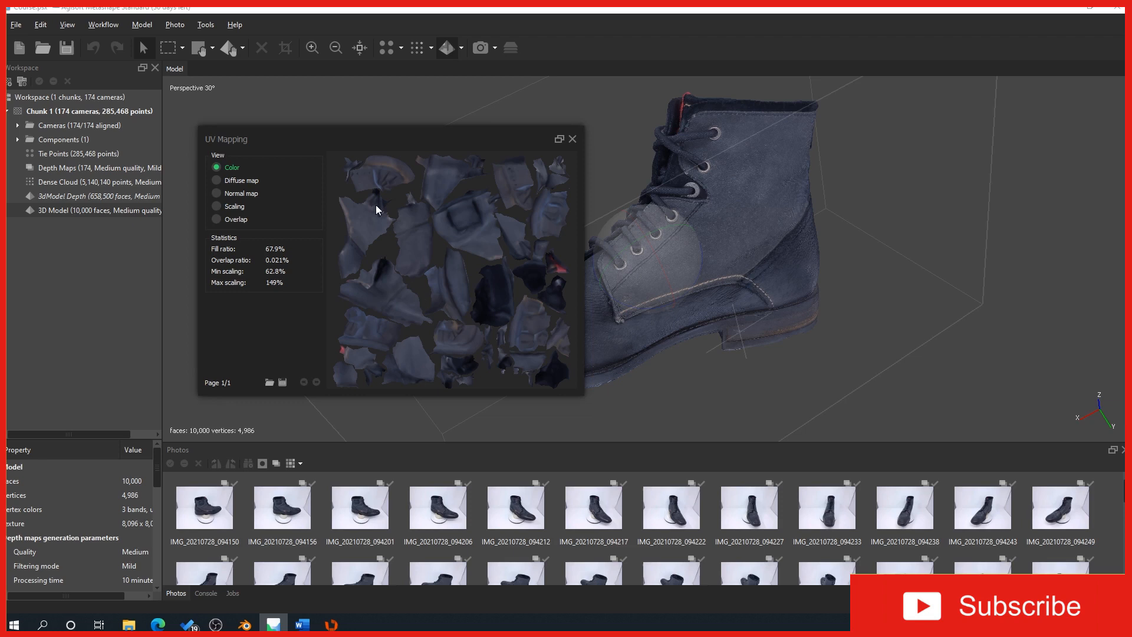
pyautogui.moveTo(387, 210)
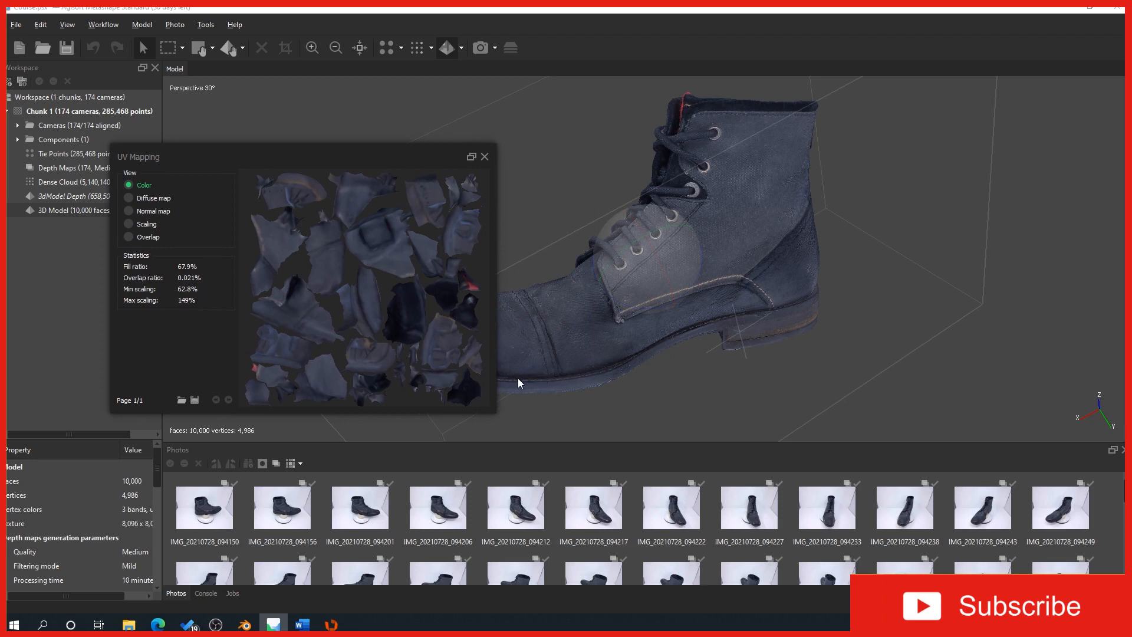
pyautogui.moveTo(509, 381)
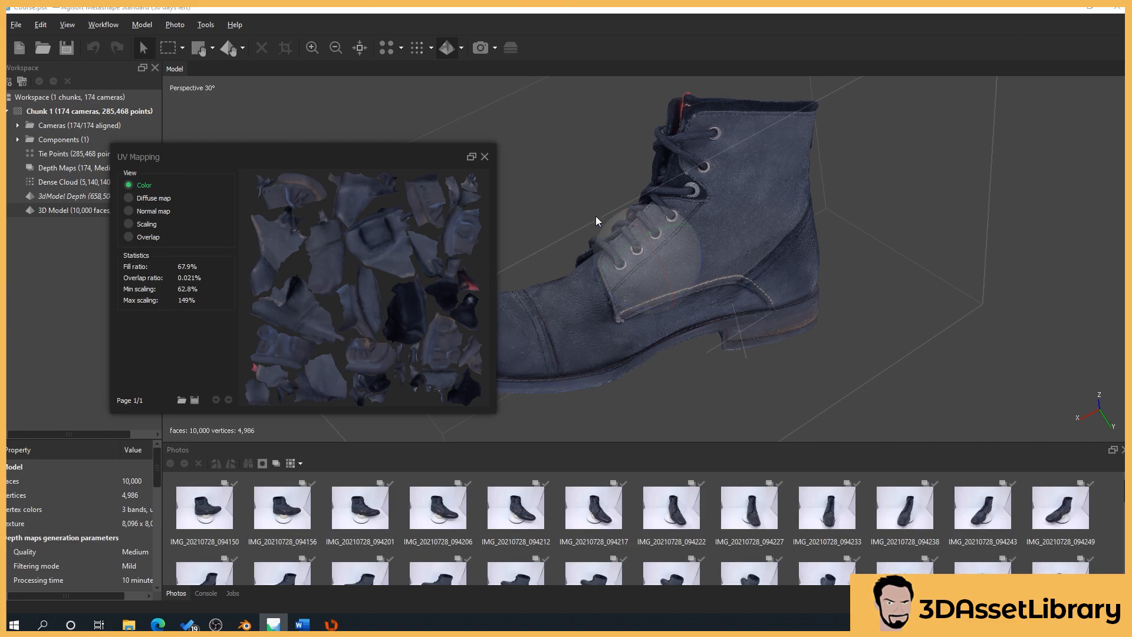
pyautogui.moveTo(697, 250)
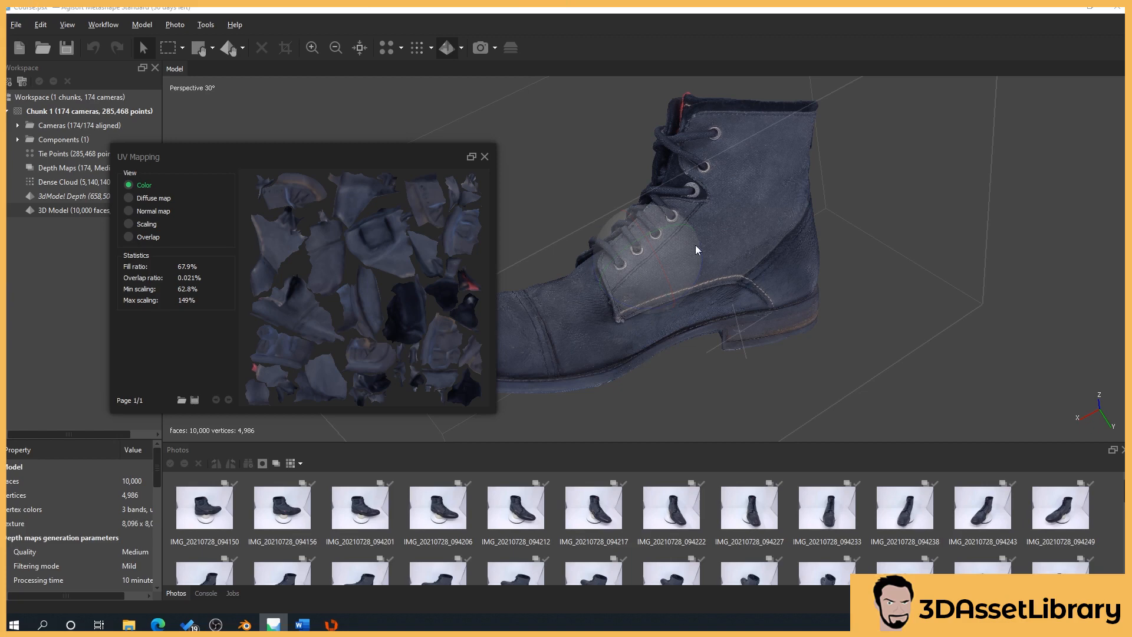
pyautogui.moveTo(421, 344)
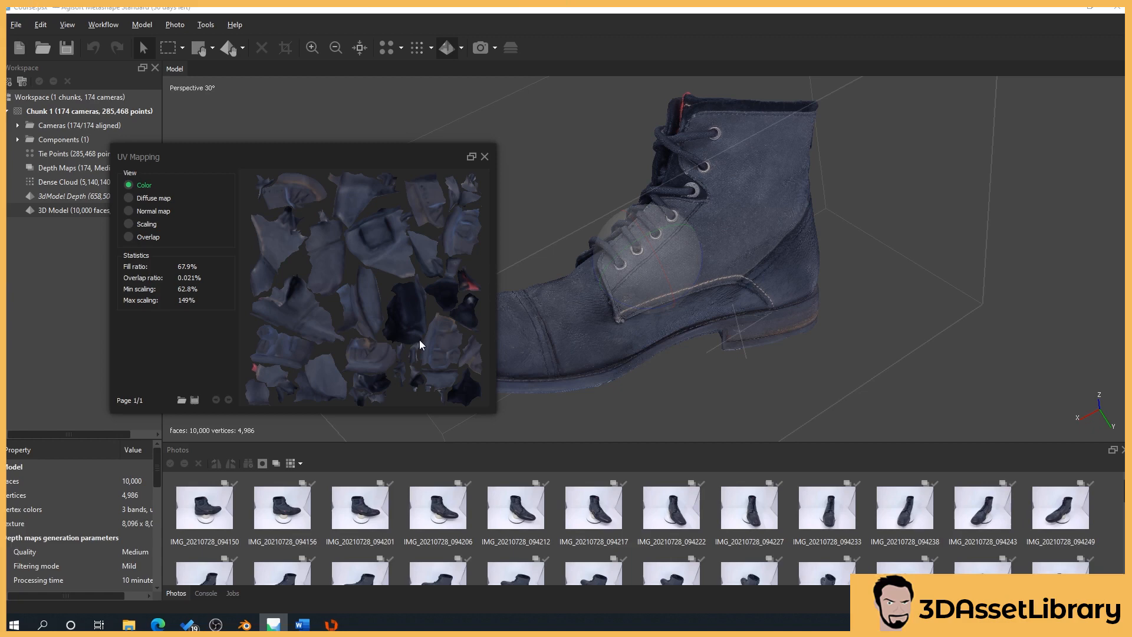
pyautogui.moveTo(482, 347)
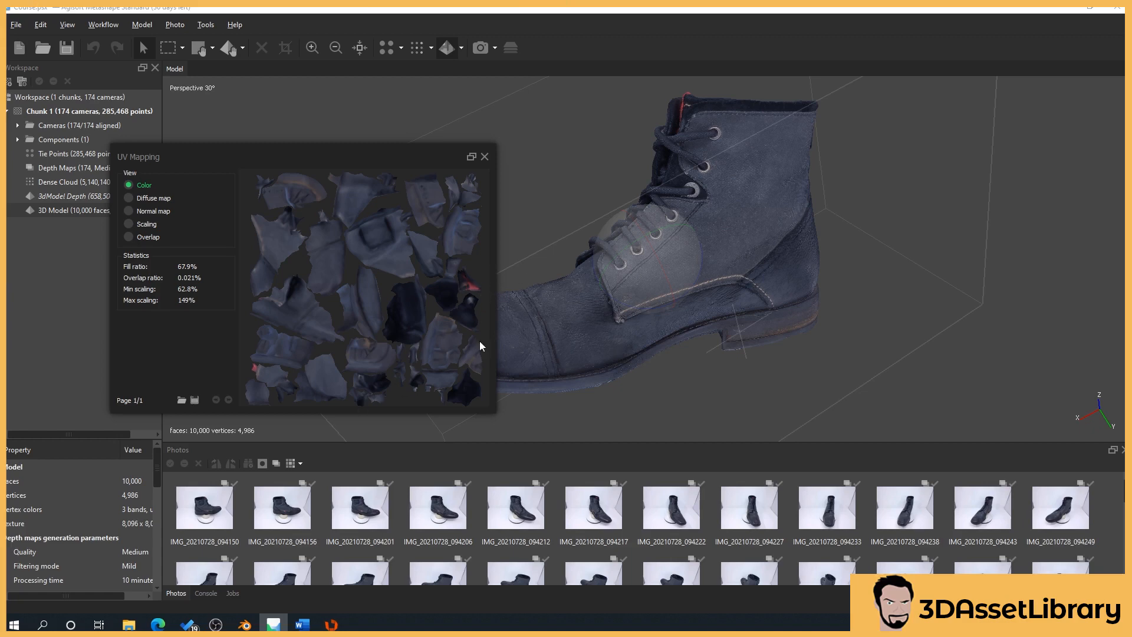
pyautogui.moveTo(670, 206)
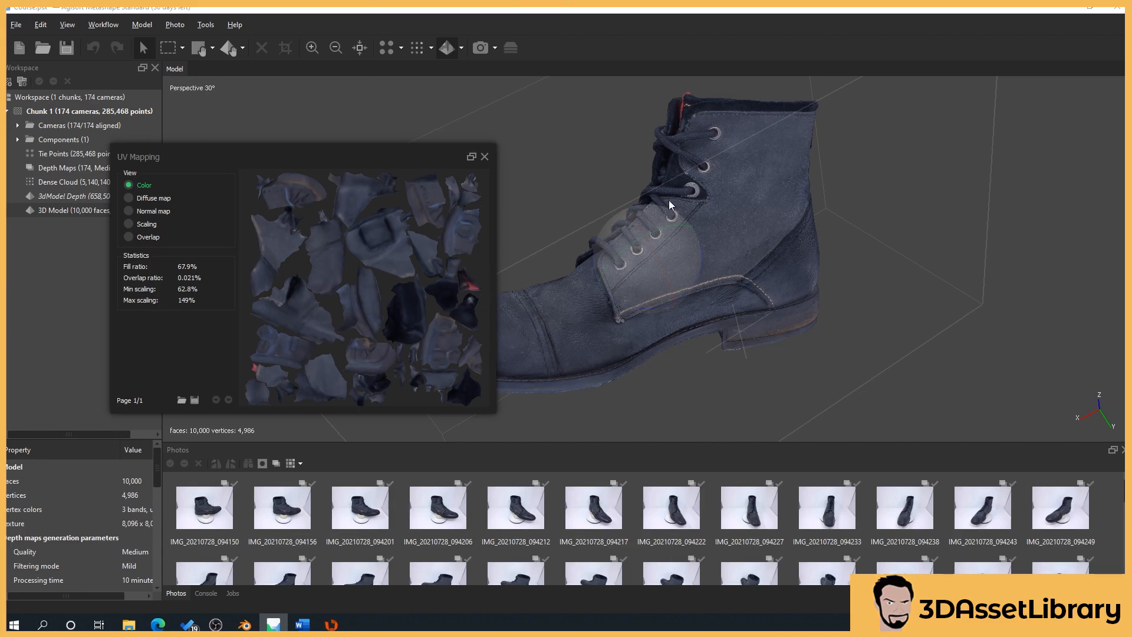
pyautogui.moveTo(355, 289)
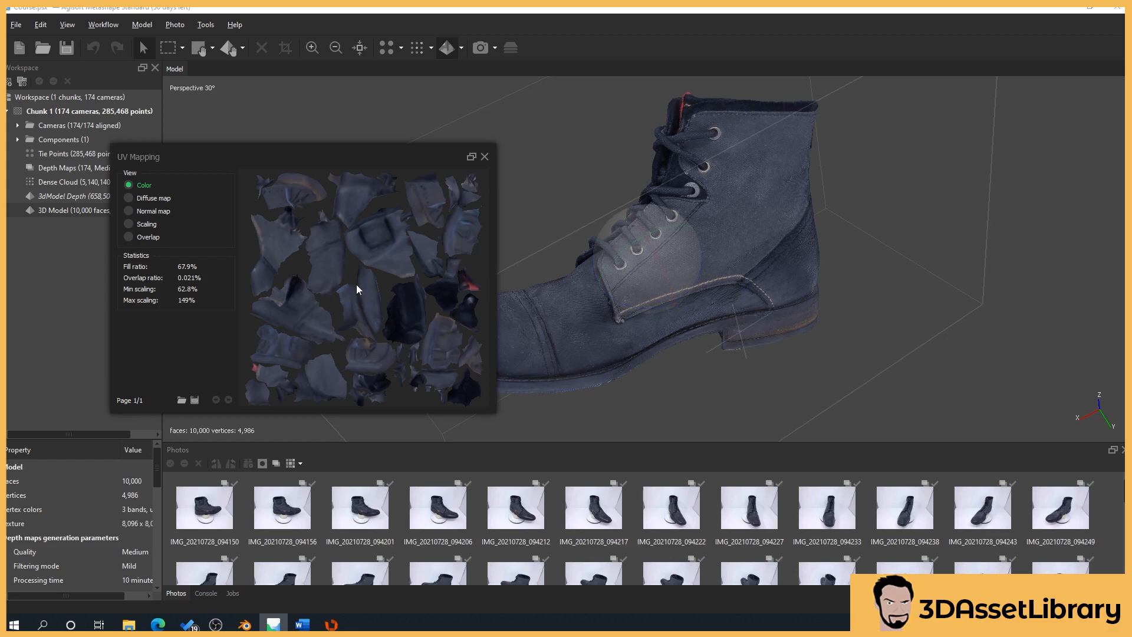
pyautogui.moveTo(318, 325)
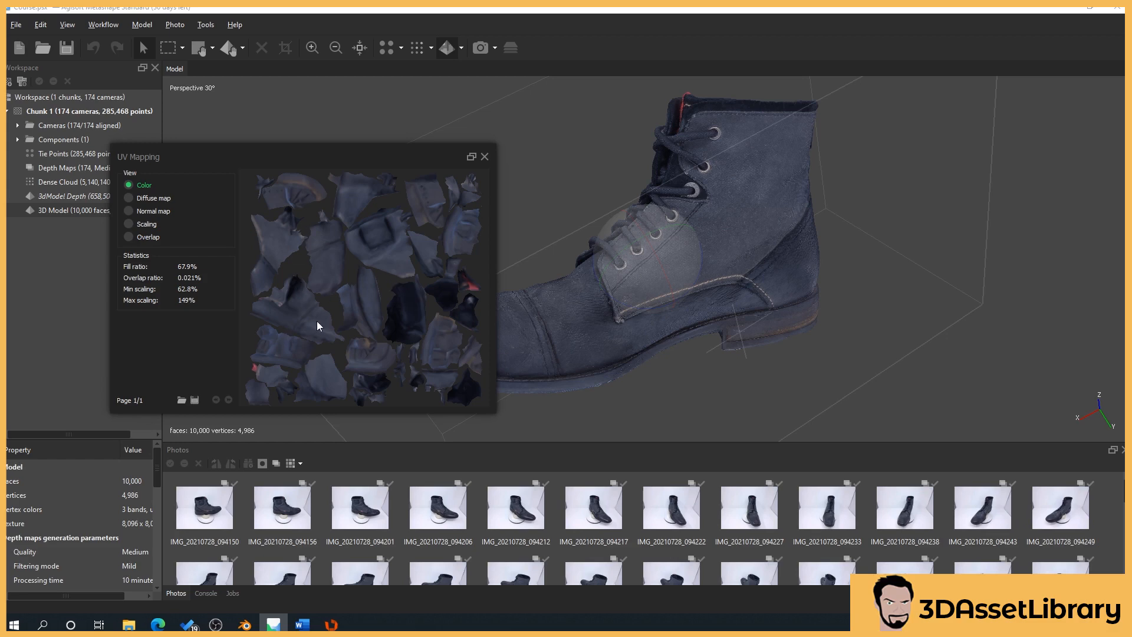
pyautogui.moveTo(322, 326)
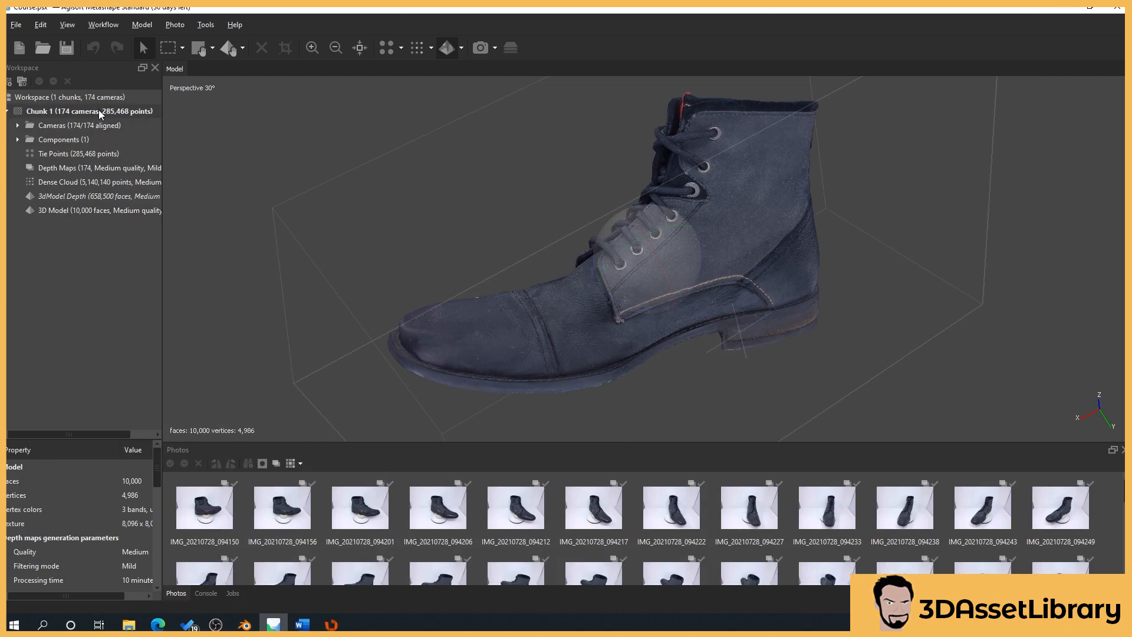
# Import BootLQ.fbx with Load UDIM texture layout, answering No to keep the existing model.
pyautogui.rightClick(83, 110)
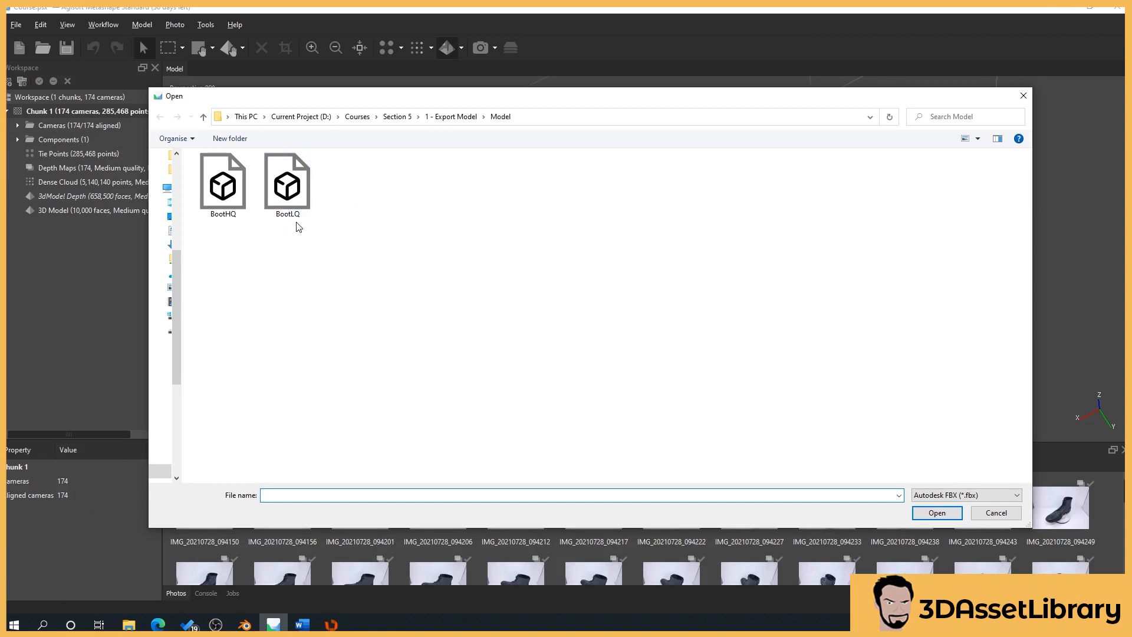
pyautogui.click(286, 183)
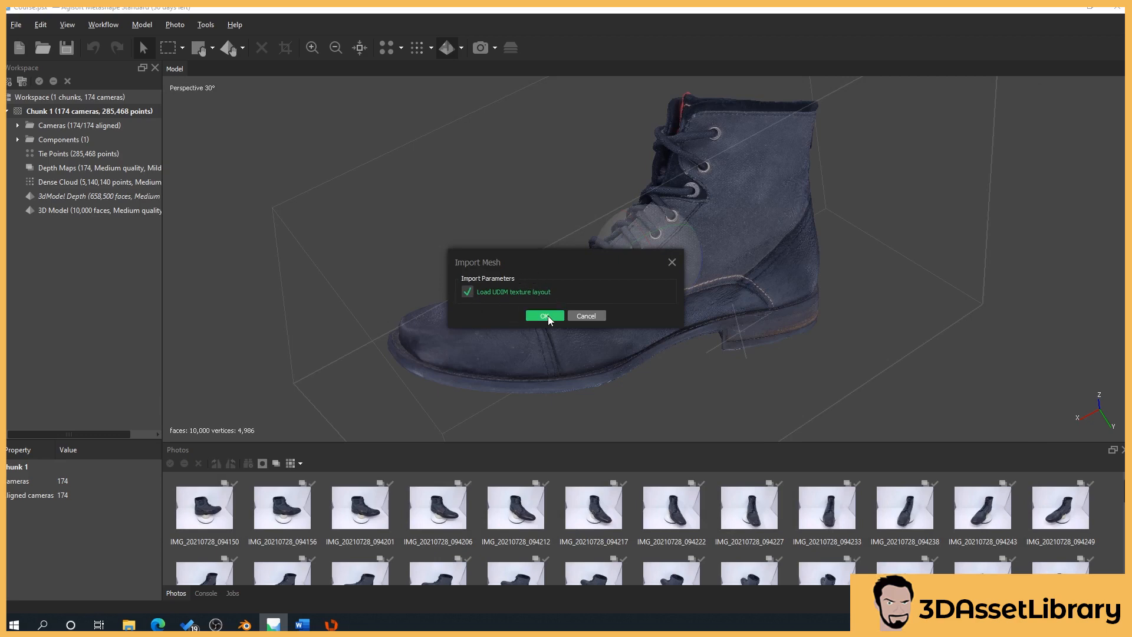
pyautogui.click(543, 315)
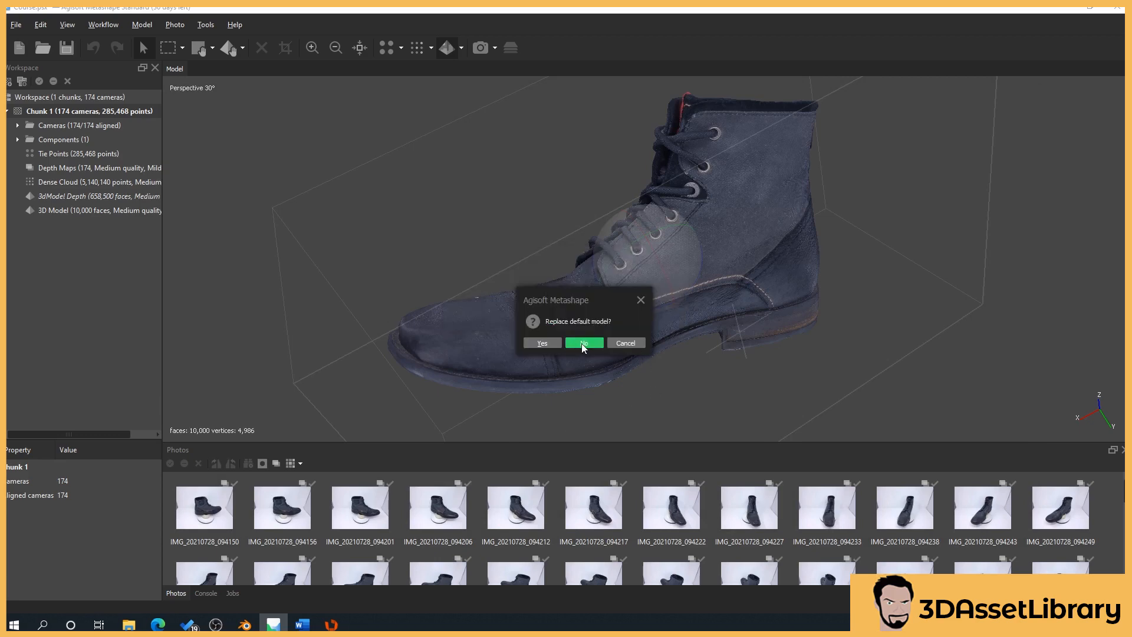
pyautogui.click(583, 342)
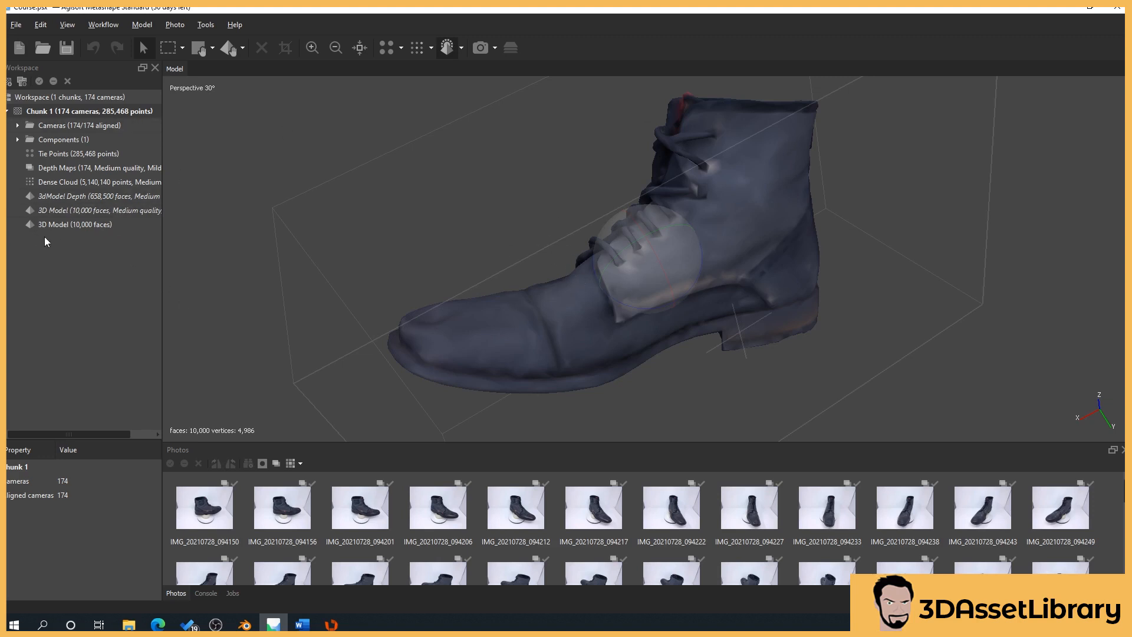
# Select the 10,000-face model and review its UV layout (48.9% fill, 0% overlap) via View Mesh UVs.
pyautogui.click(75, 224)
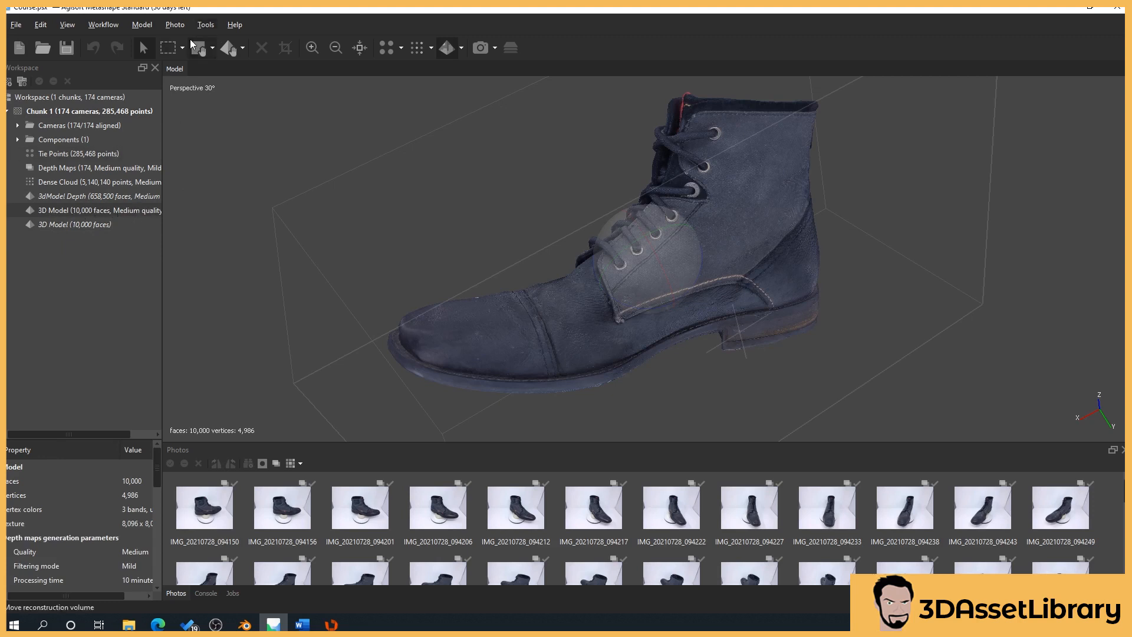
pyautogui.click(205, 24)
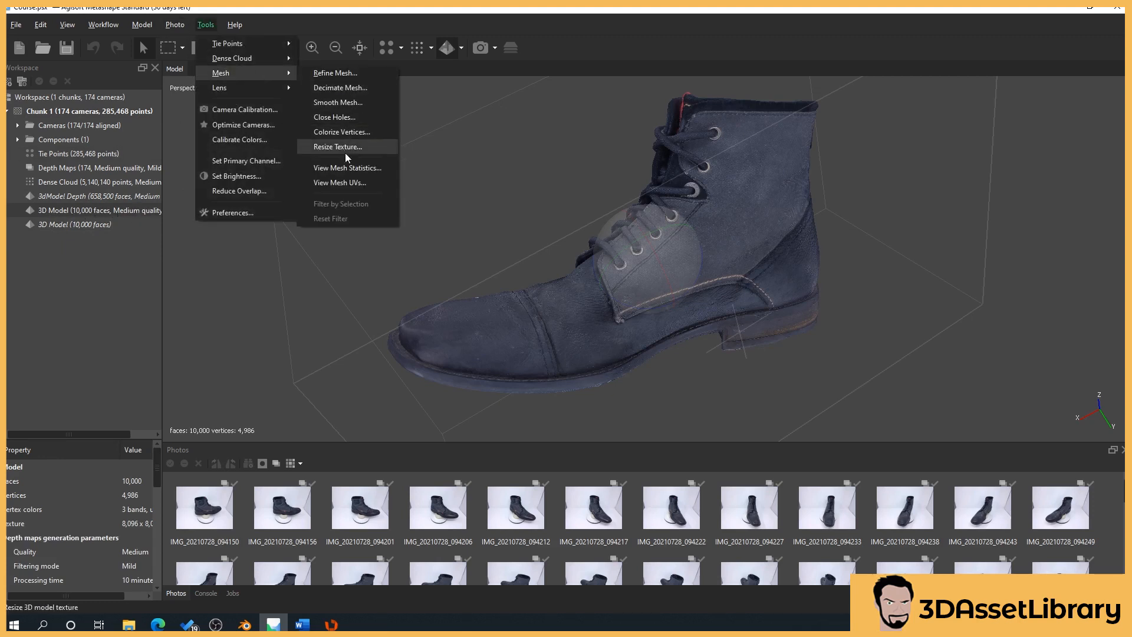
pyautogui.click(337, 147)
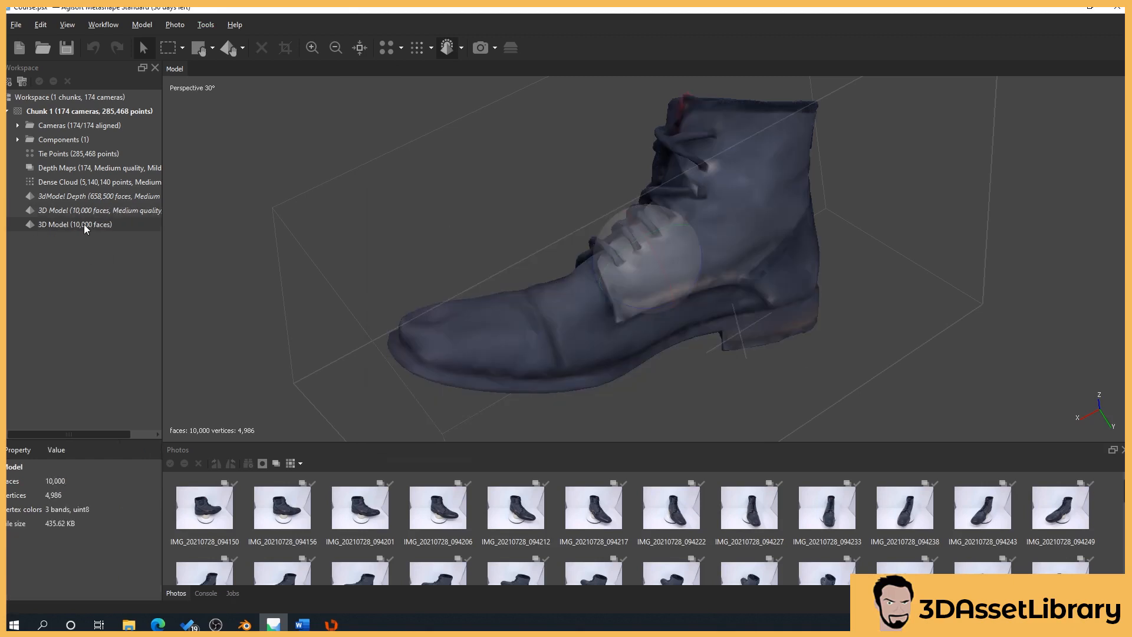
pyautogui.click(205, 23)
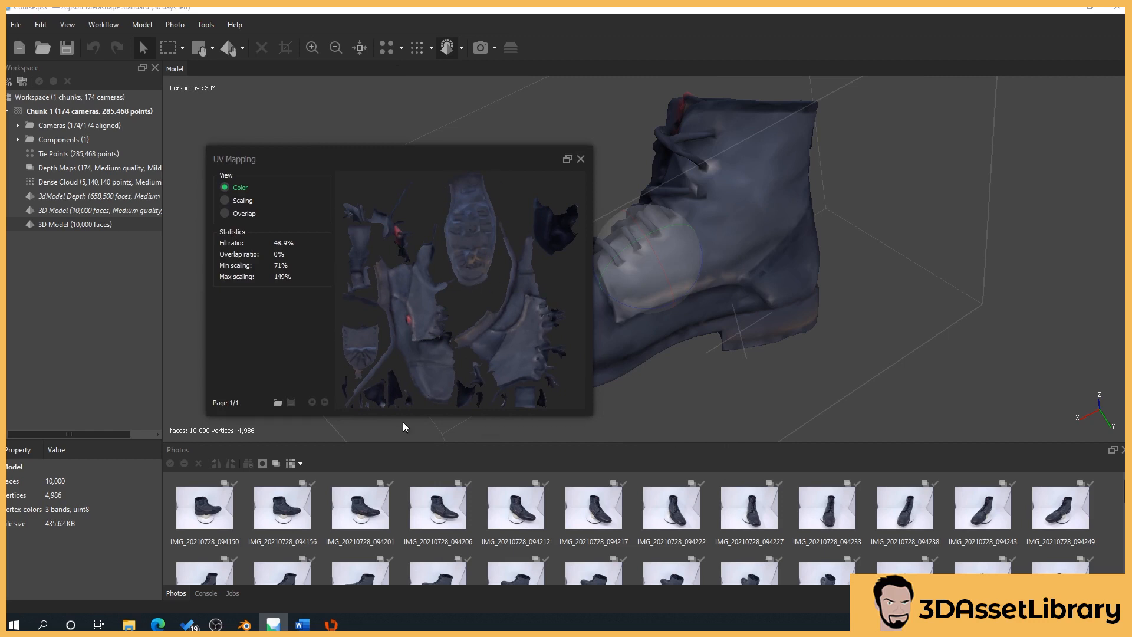
pyautogui.moveTo(442, 325)
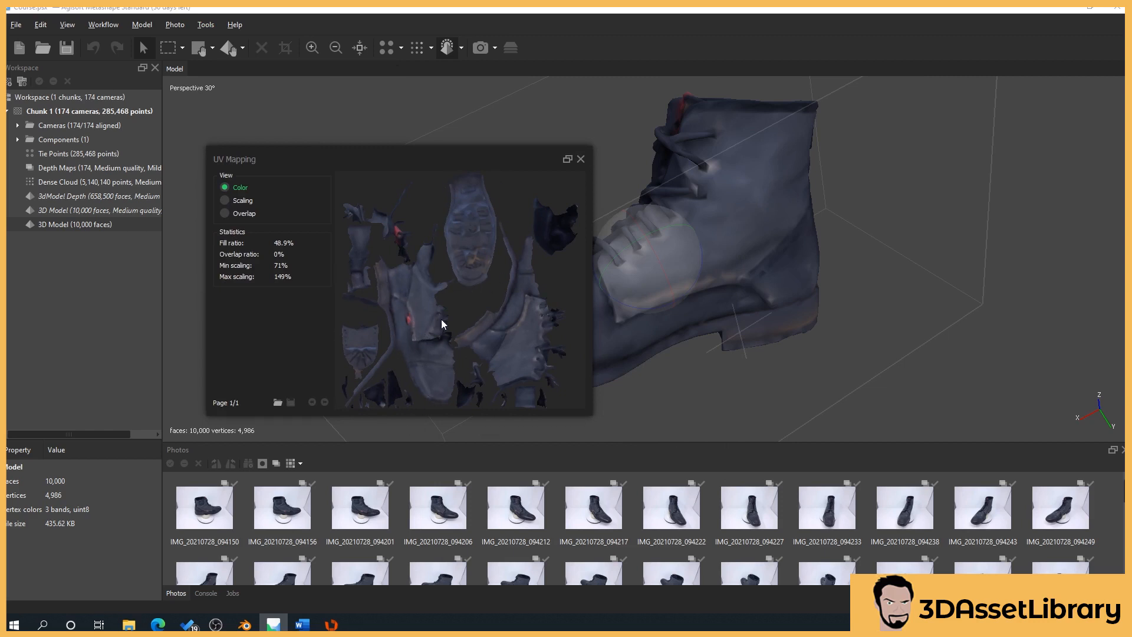
pyautogui.moveTo(475, 333)
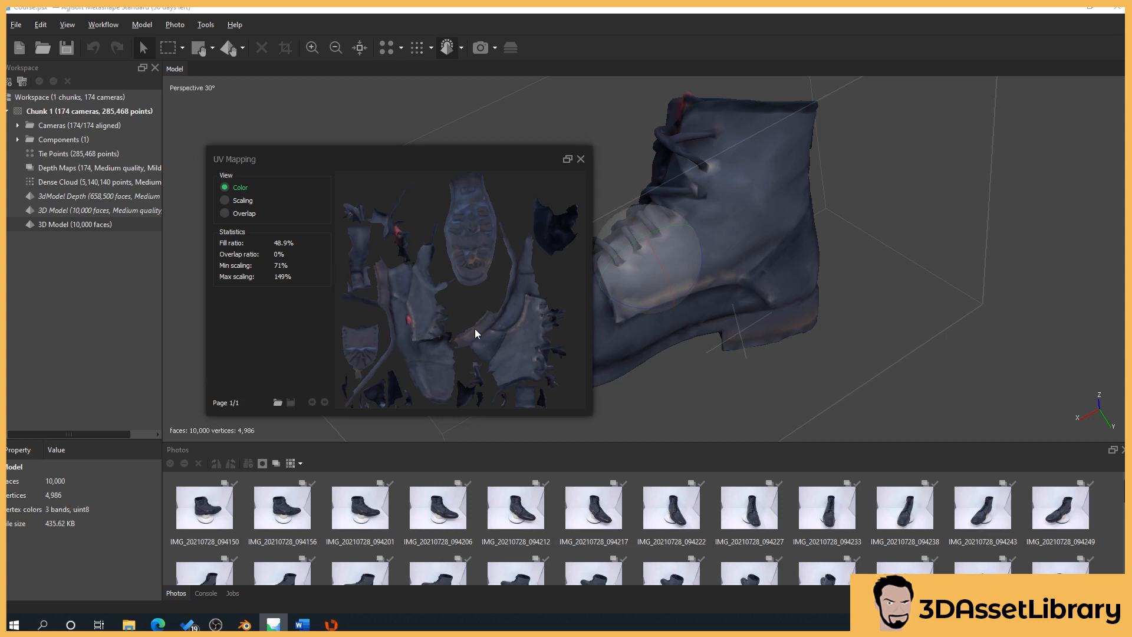
pyautogui.moveTo(366, 314)
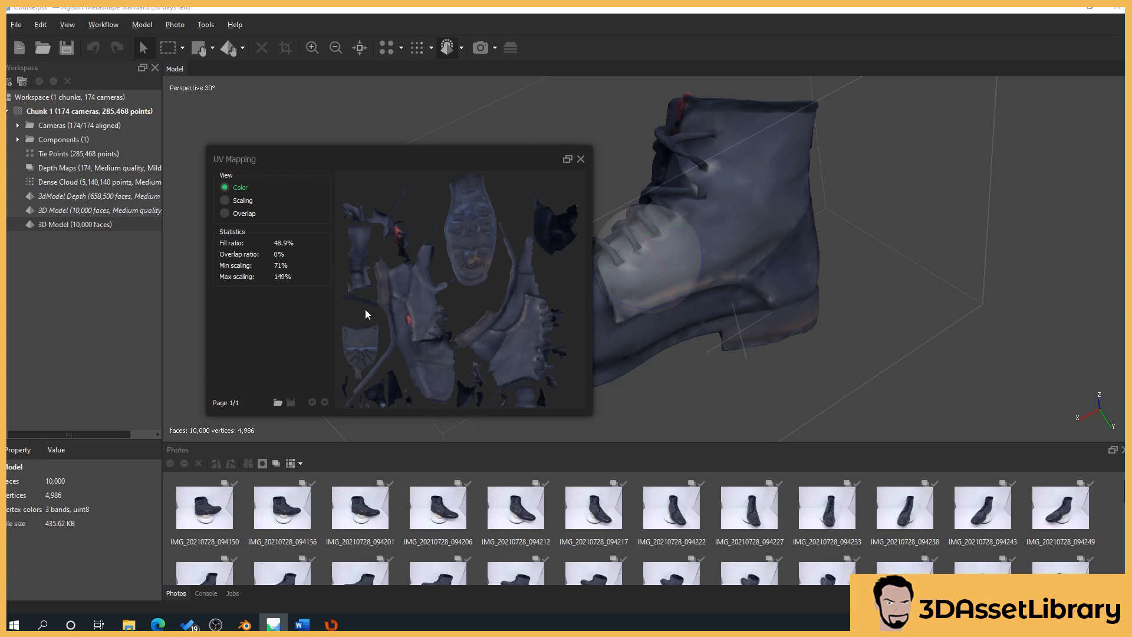
pyautogui.moveTo(415, 332)
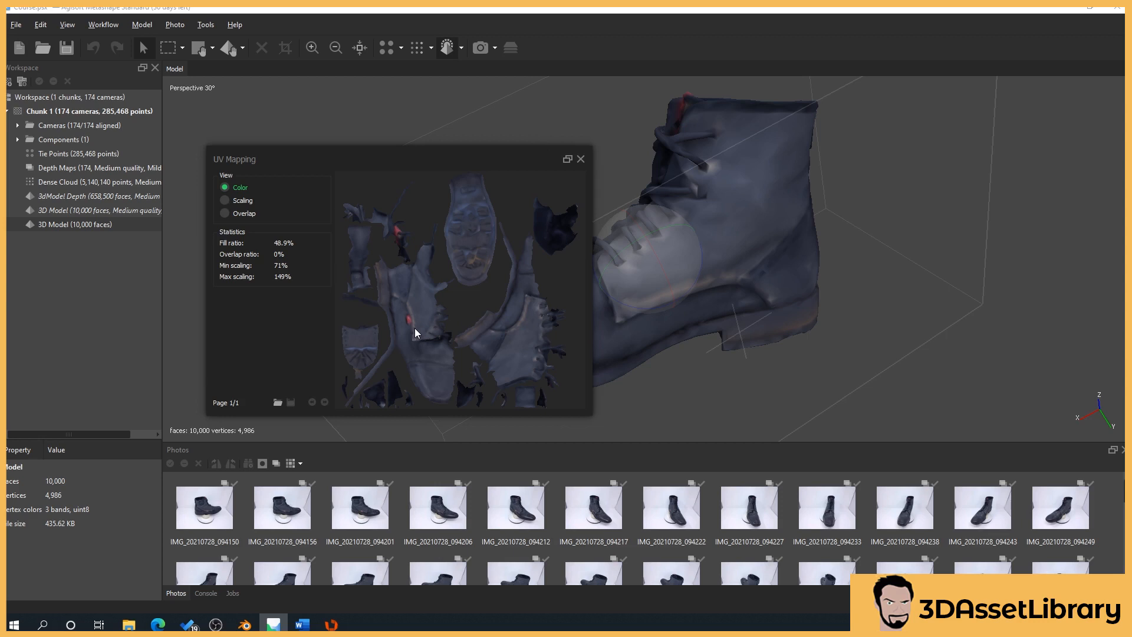
pyautogui.moveTo(586, 160)
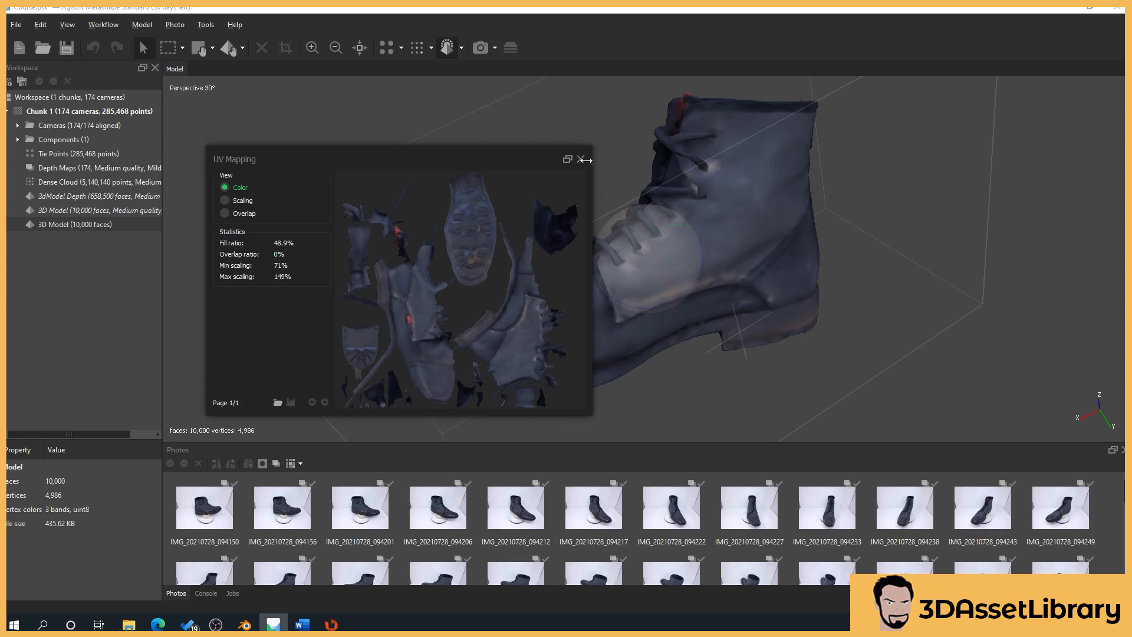
pyautogui.click(582, 159)
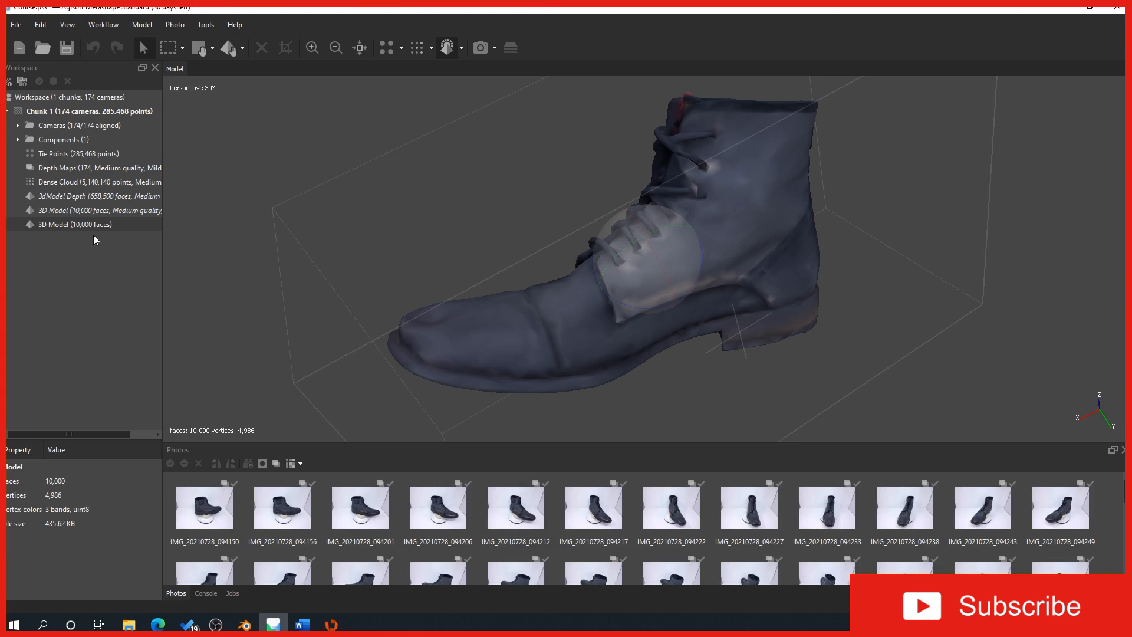
pyautogui.moveTo(33, 230)
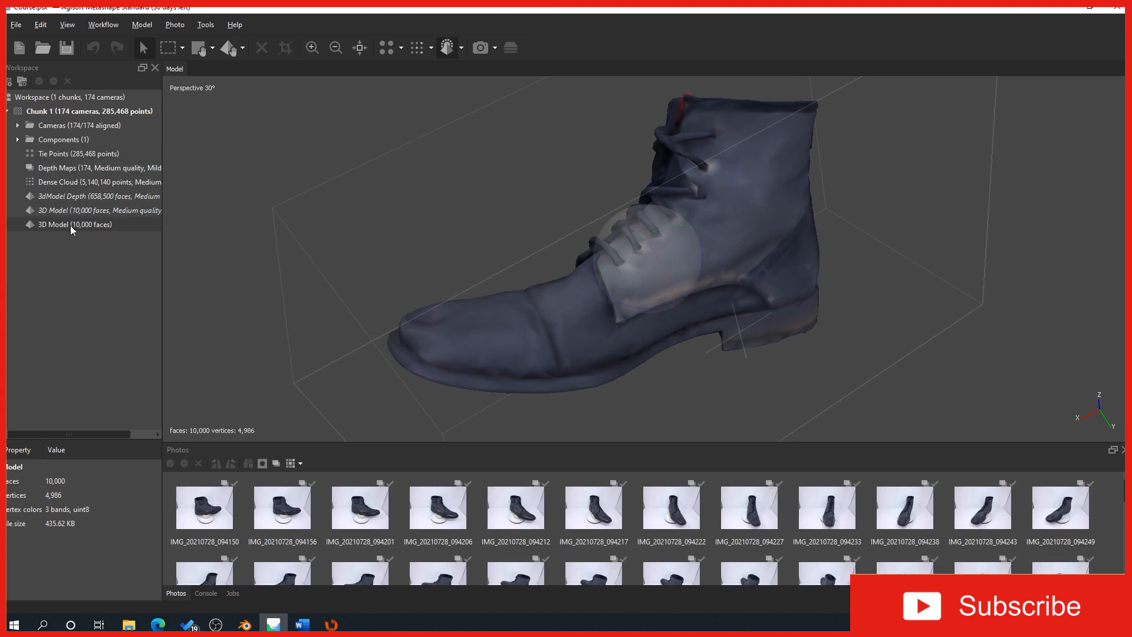
# Build an 8096 diffuse texture from Images with Keep uv mapping and Mosaic blending.
pyautogui.rightClick(55, 110)
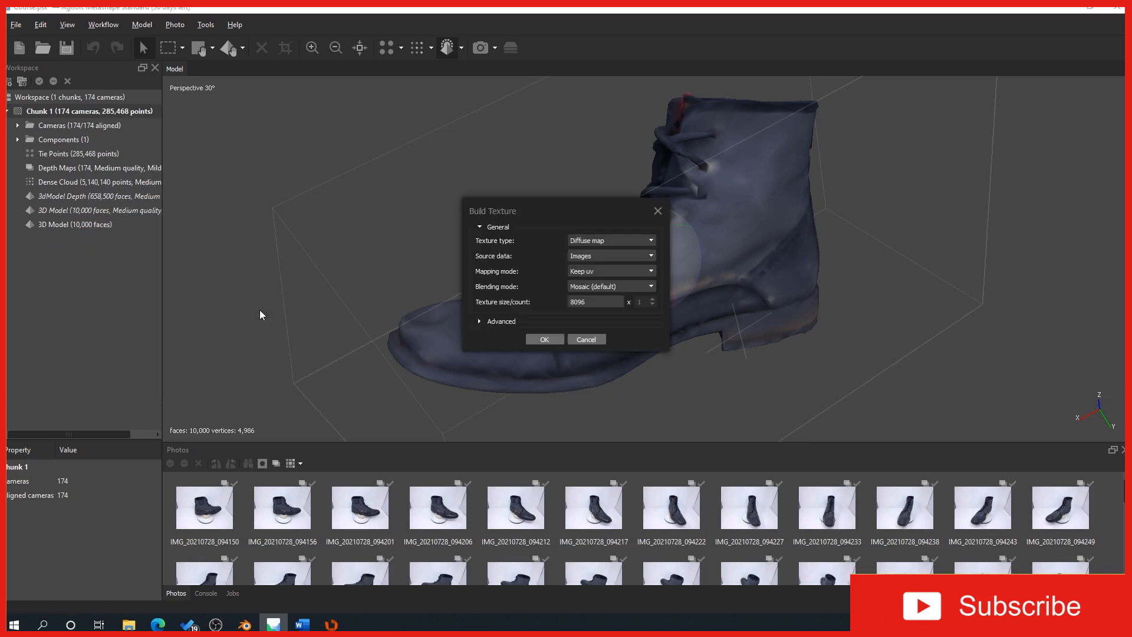
pyautogui.click(543, 340)
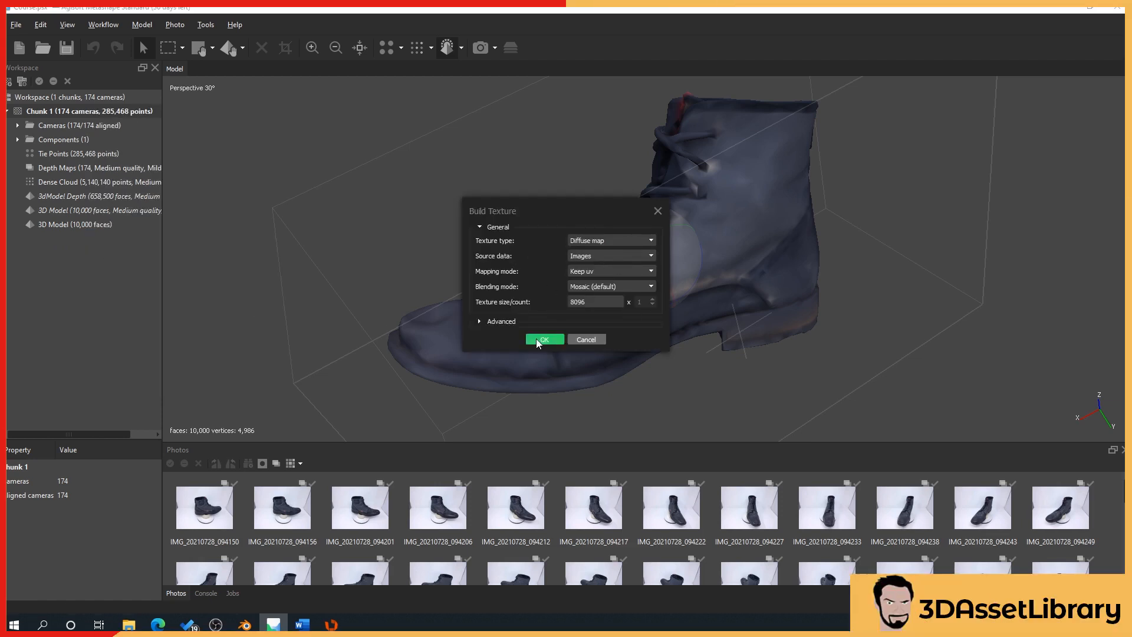
pyautogui.click(543, 340)
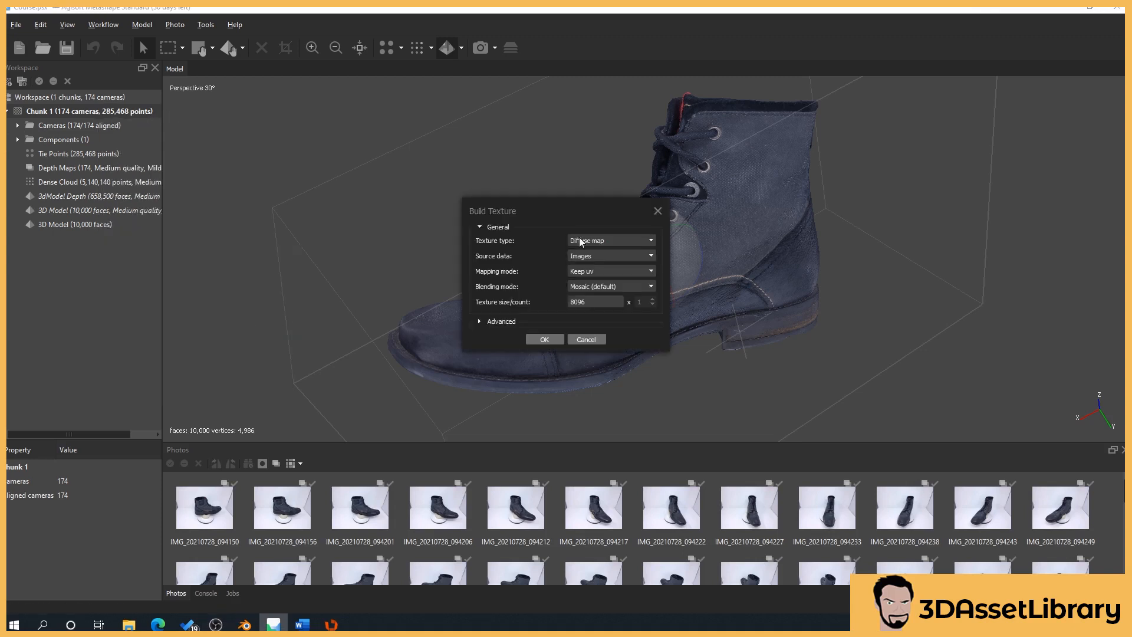
pyautogui.click(610, 240)
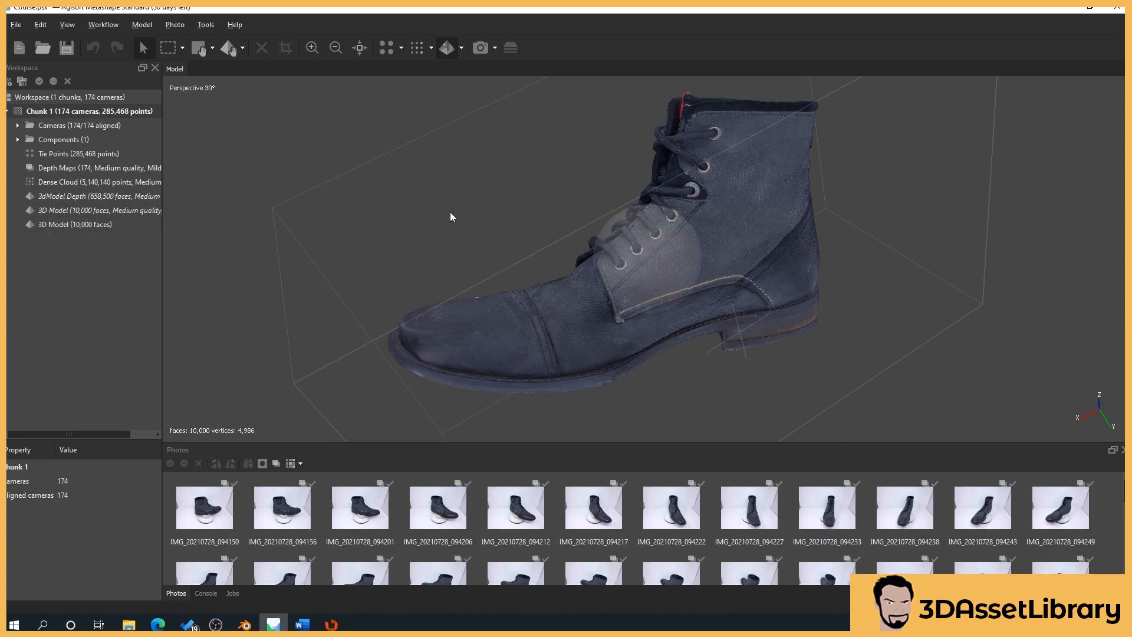
# Start Export Texture from Chunk 1 into the Model folder and pick a Save as type.
pyautogui.click(74, 225)
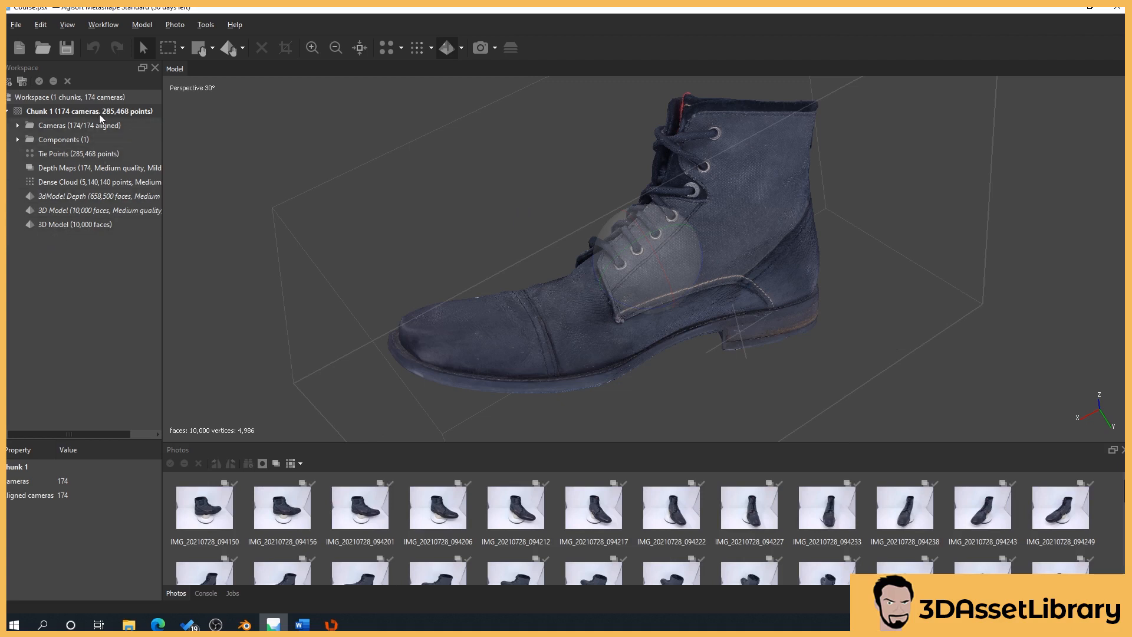
pyautogui.rightClick(90, 110)
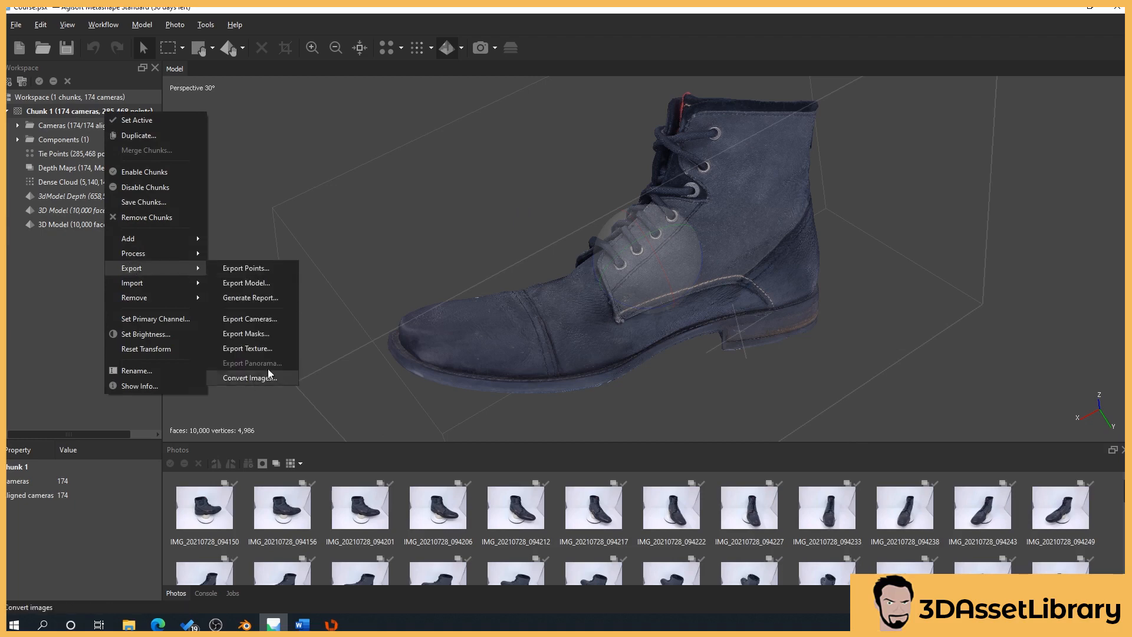
pyautogui.click(247, 348)
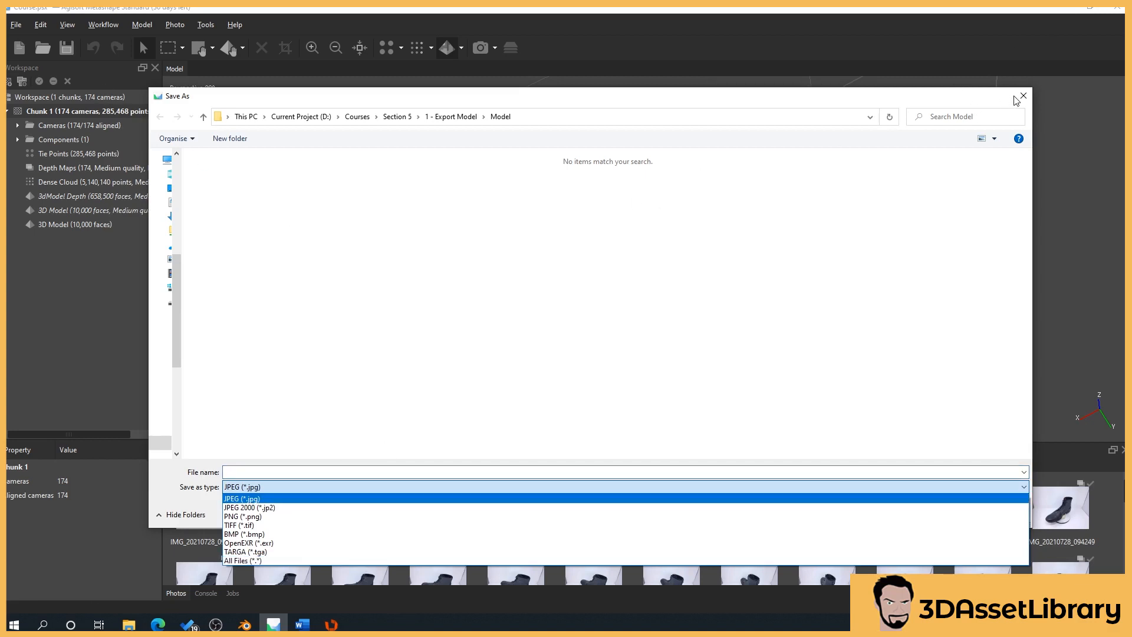
pyautogui.click(1022, 95)
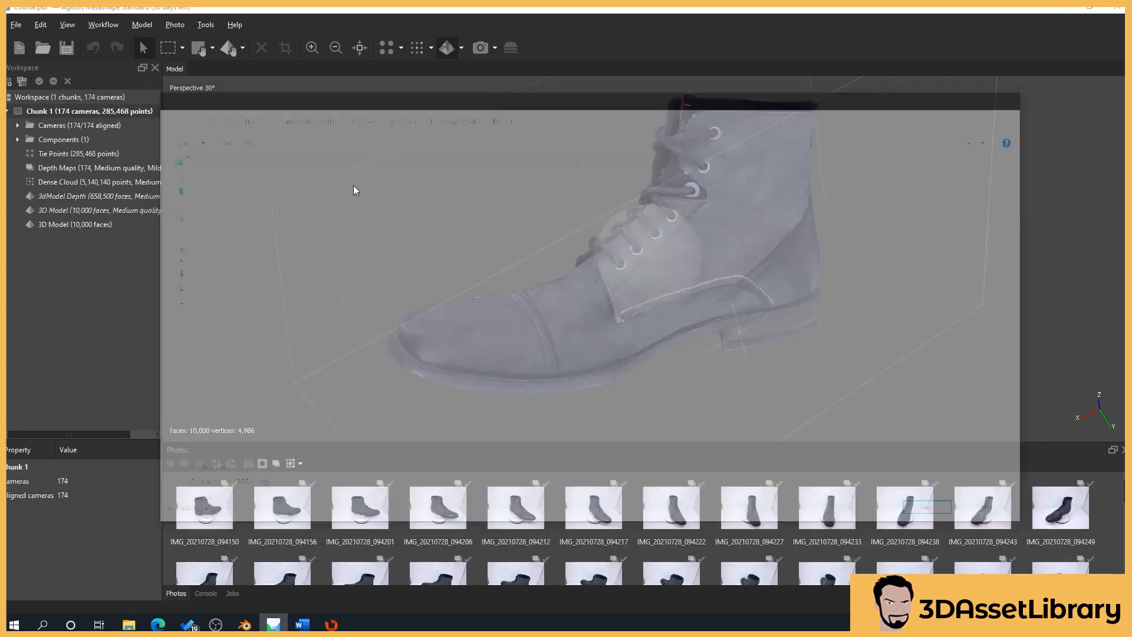
pyautogui.click(205, 23)
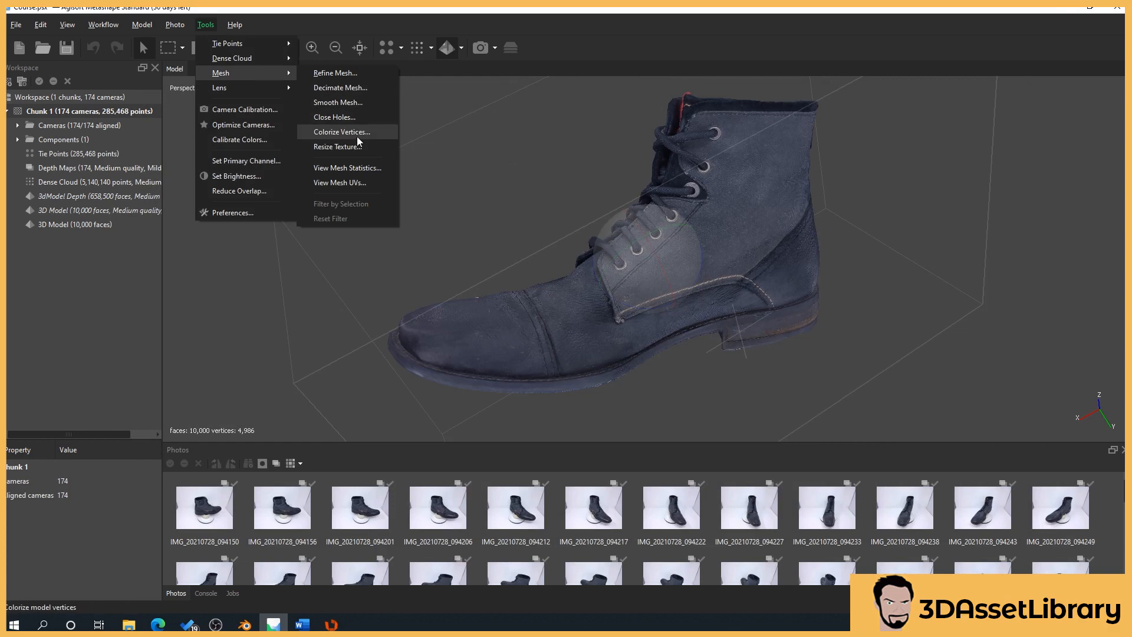
pyautogui.click(341, 131)
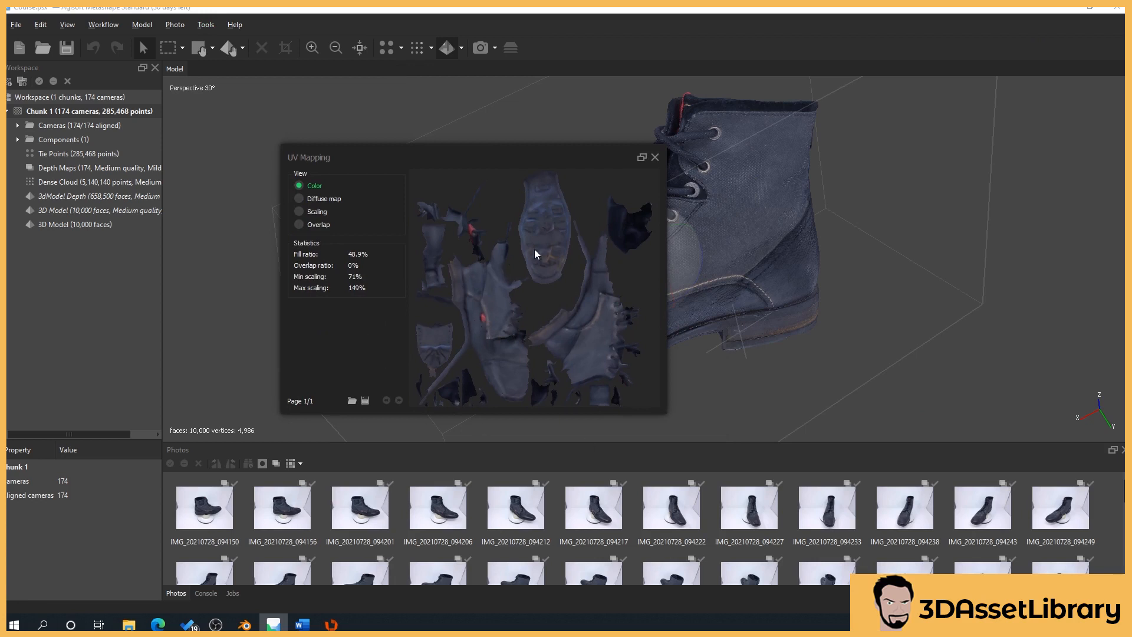
pyautogui.moveTo(473, 309)
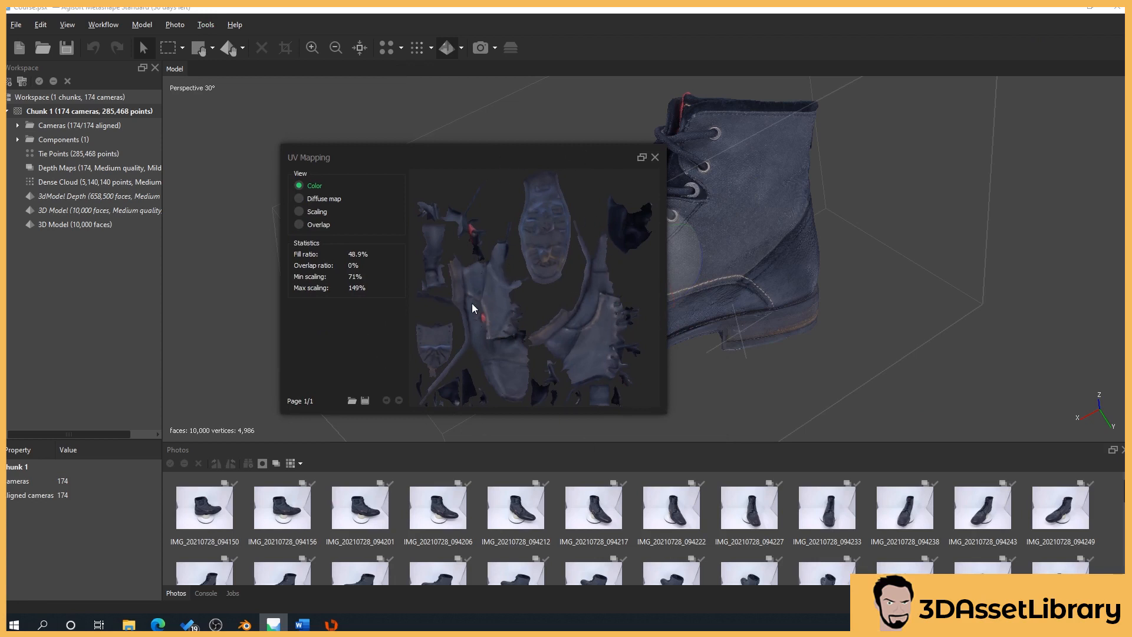
pyautogui.moveTo(550, 232)
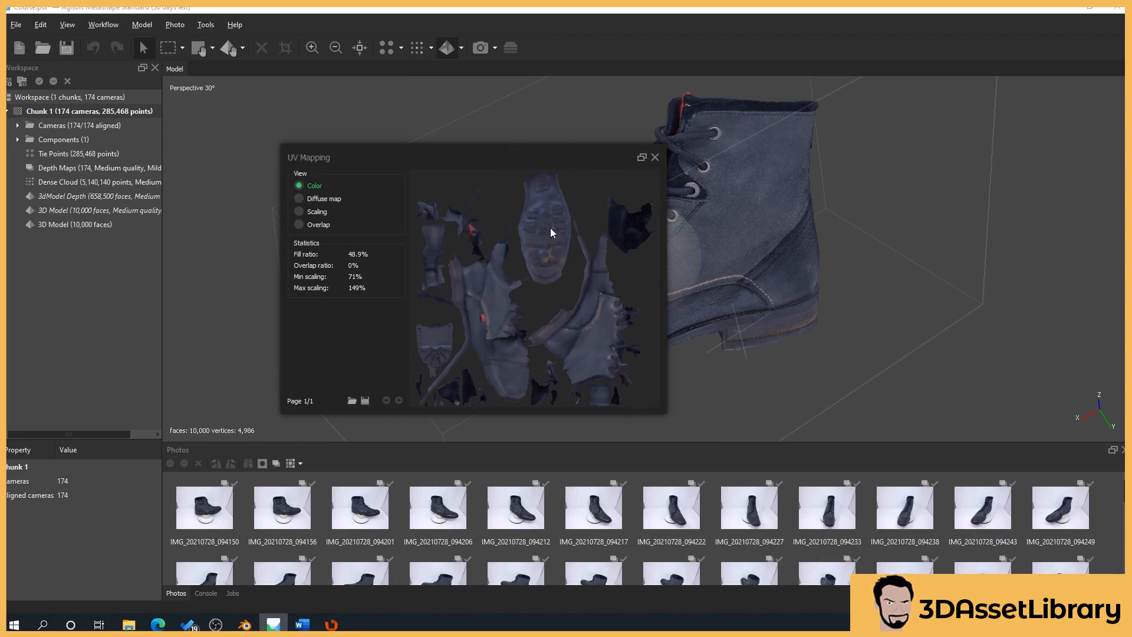
pyautogui.click(654, 158)
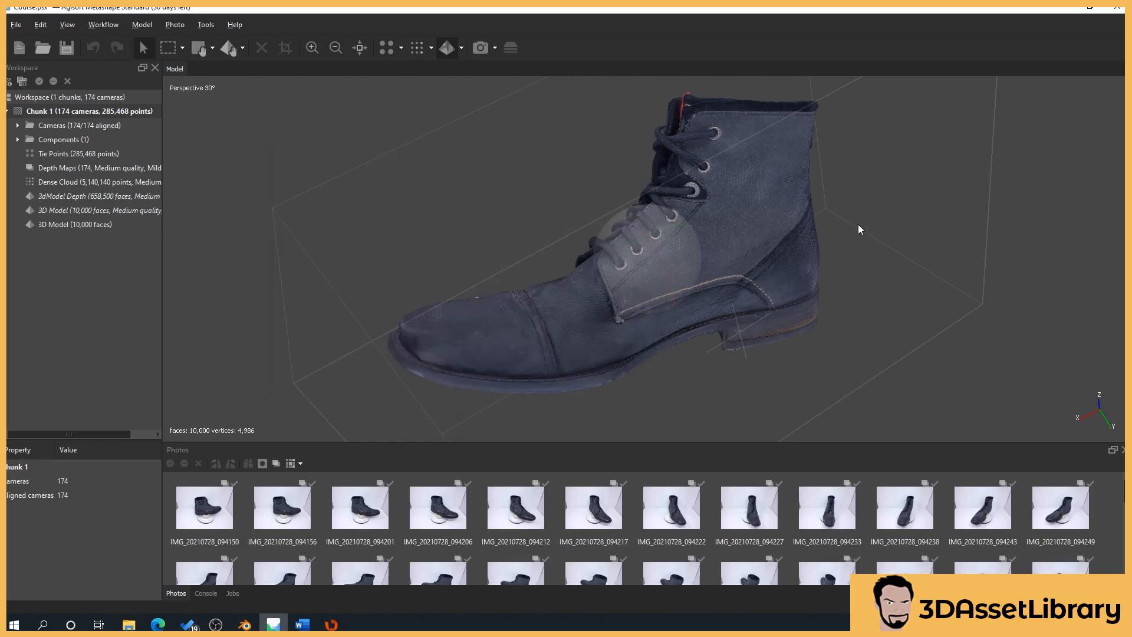